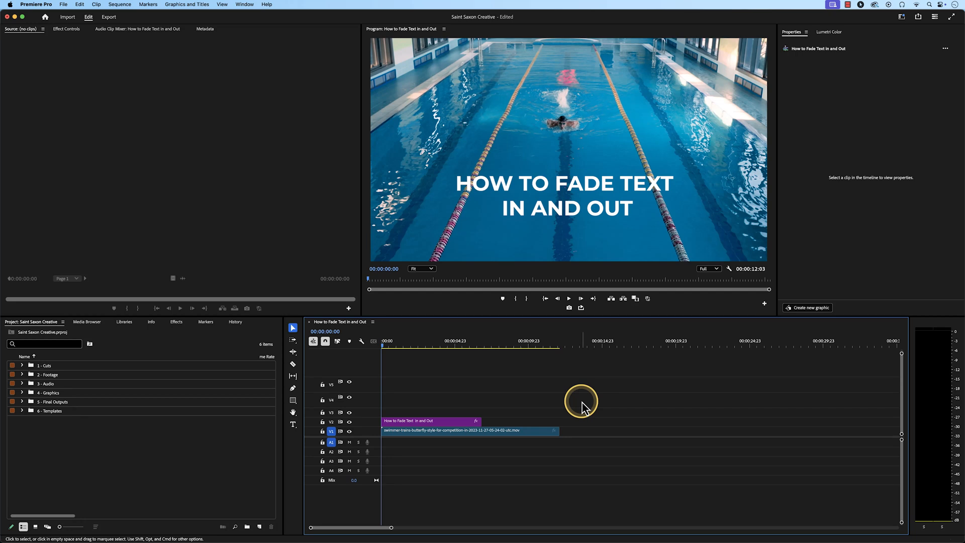
- Reveal the Cross Dissolve transition under Video Transitions > Dissolve in the Effects panel
{"action": "left_click", "coordinate": [177, 321]}
{"action": "type", "text": "cross dissolve"}
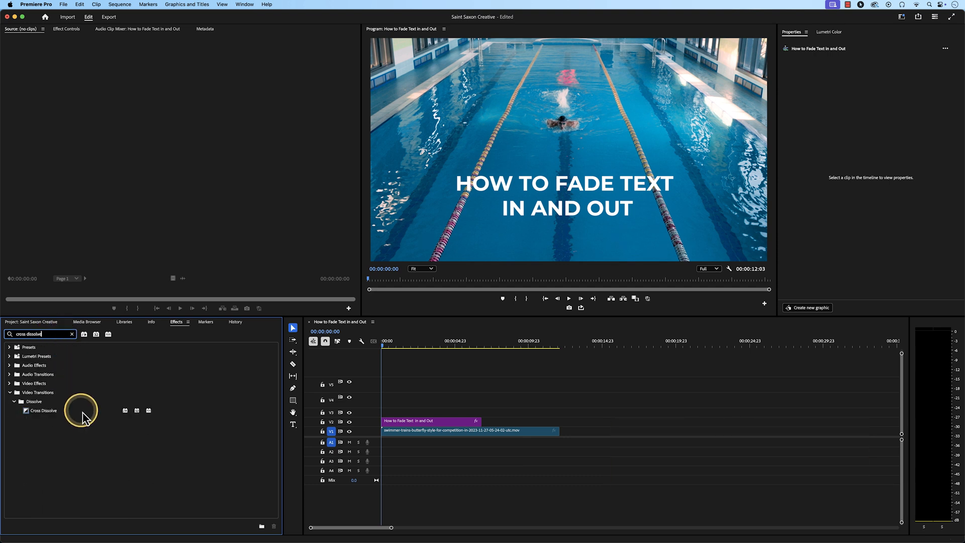
- Place a Cross Dissolve at the start of the title clip on V2 so the text fades in
{"action": "left_click_drag", "start_coordinate": [81, 410], "coordinate": [375, 426]}
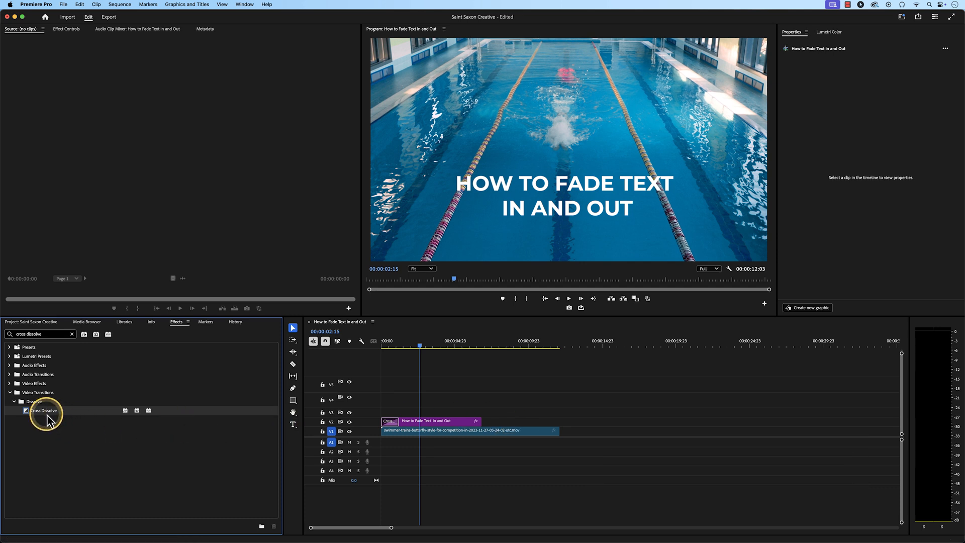
{"action": "left_click_drag", "start_coordinate": [46, 415], "coordinate": [487, 428]}
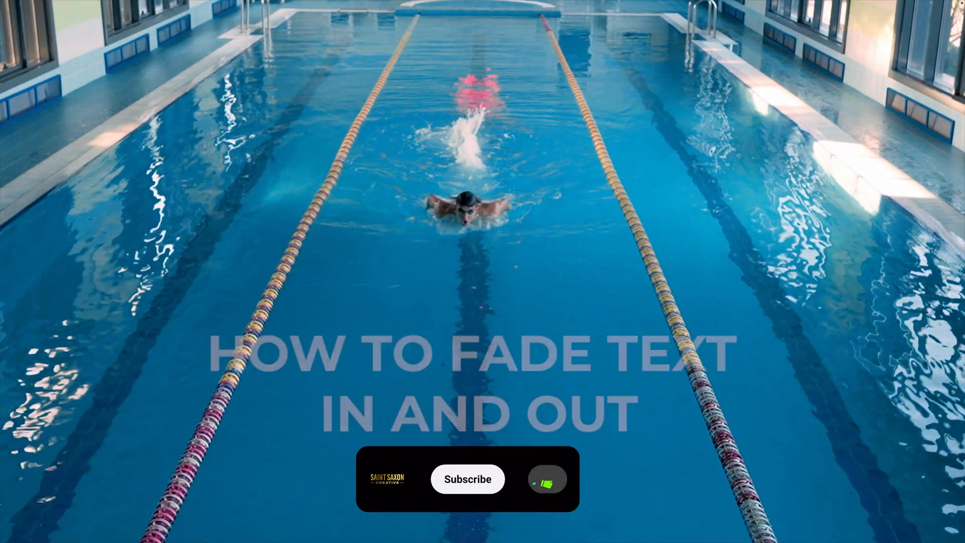
- Play the sequence to watch the title text fade in over the swimming footage
{"action": "left_click", "coordinate": [465, 478]}
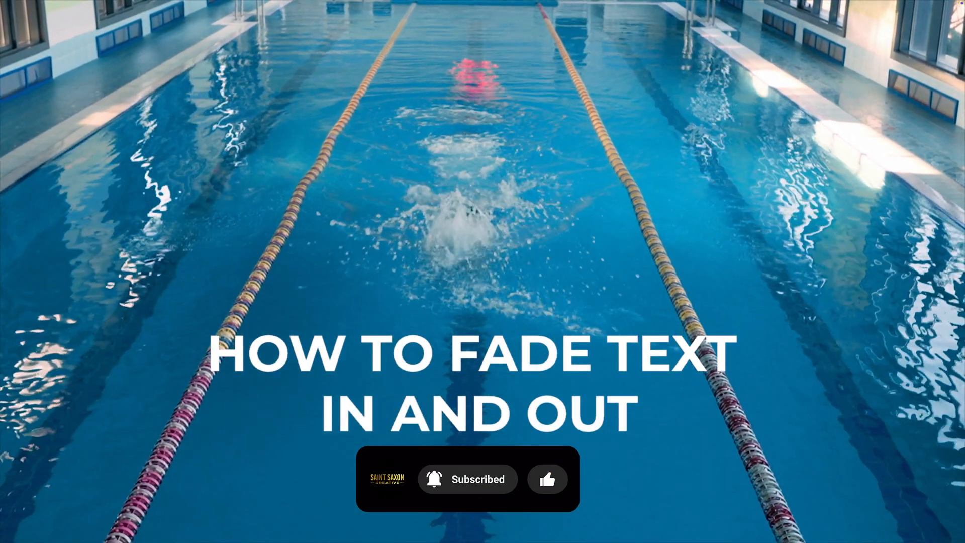